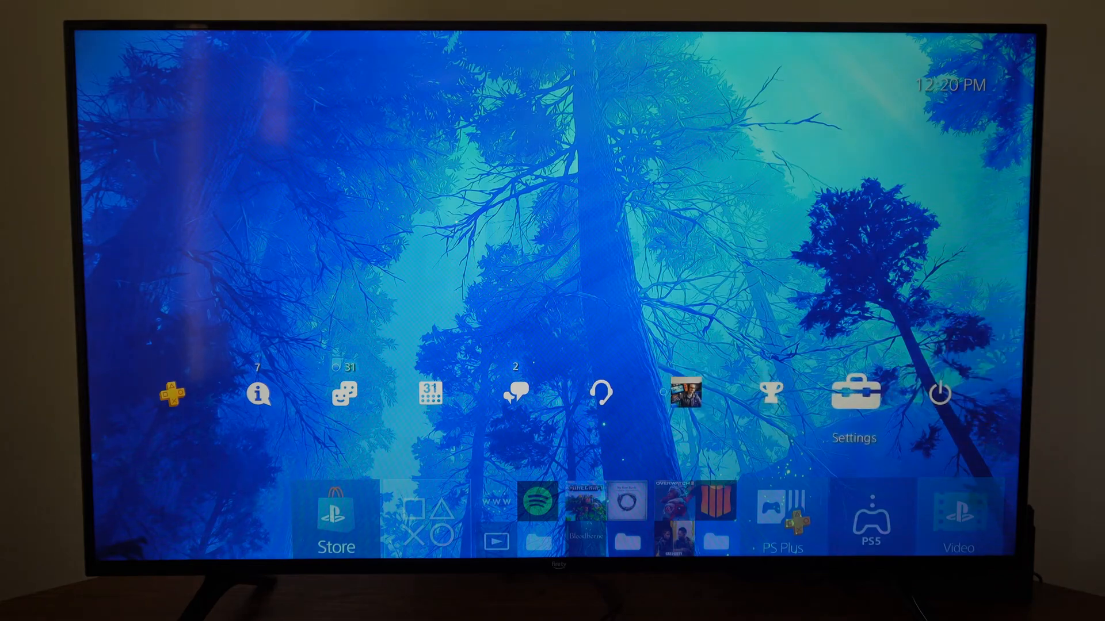
Complete Wi-Fi setup via Settings > Network and start the internet connection test.
{"action": "left_click", "coordinate": [854, 391]}
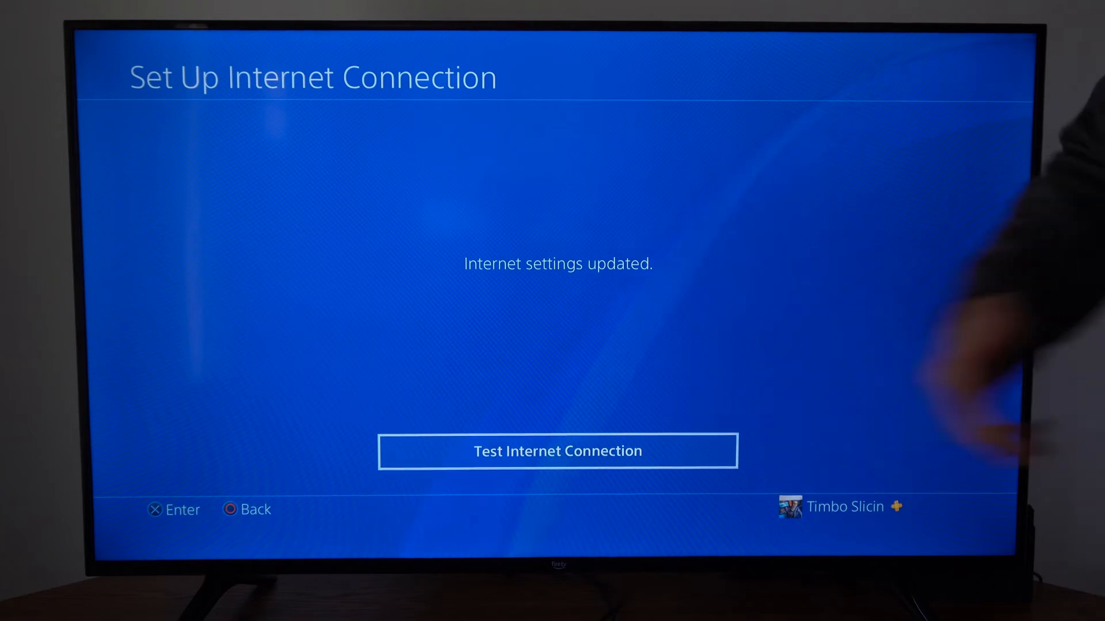
{"action": "left_click", "coordinate": [557, 451]}
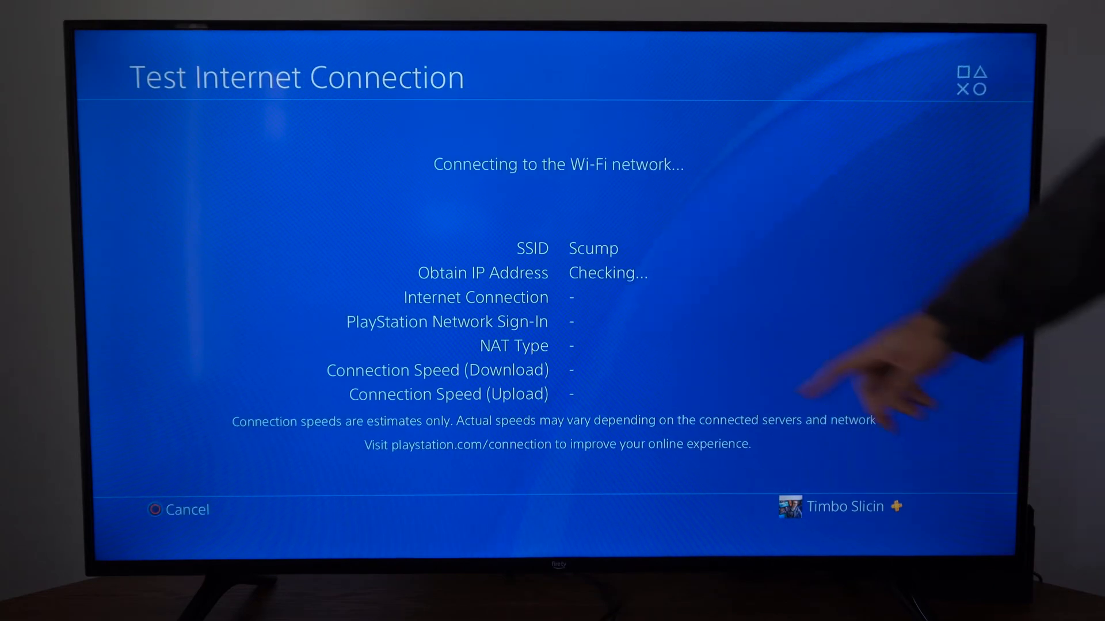